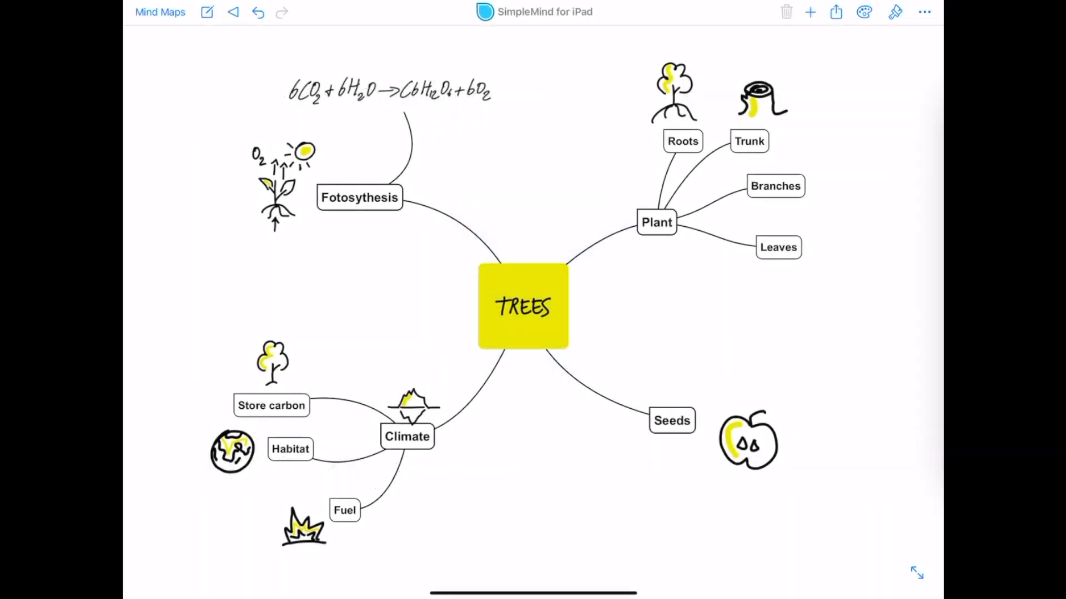
# - Select the Plant topic and bring up its Add Image choices
pyautogui.click(748, 439)
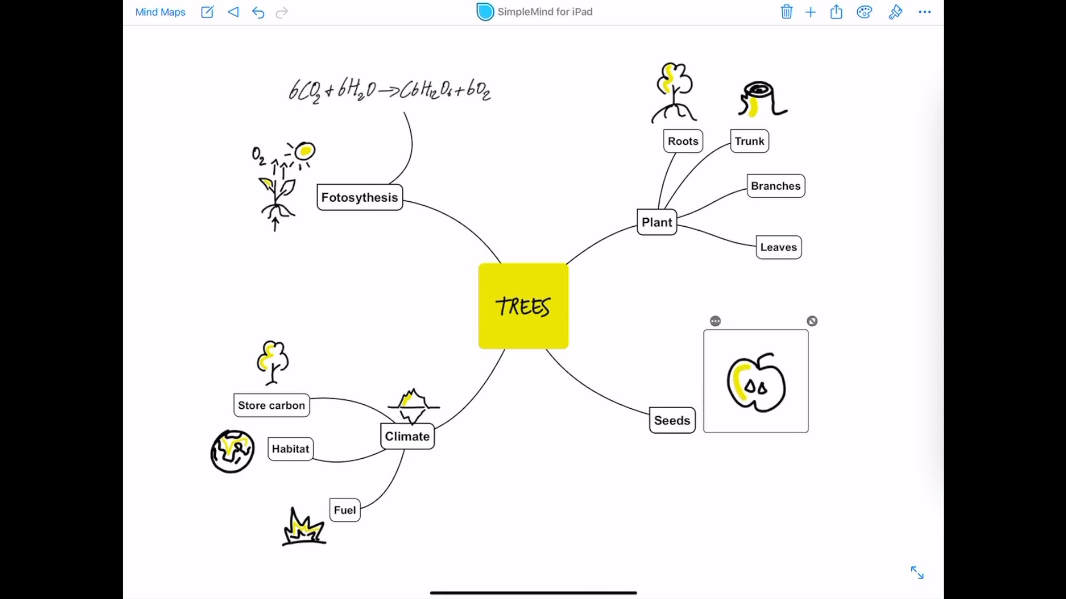
pyautogui.click(778, 246)
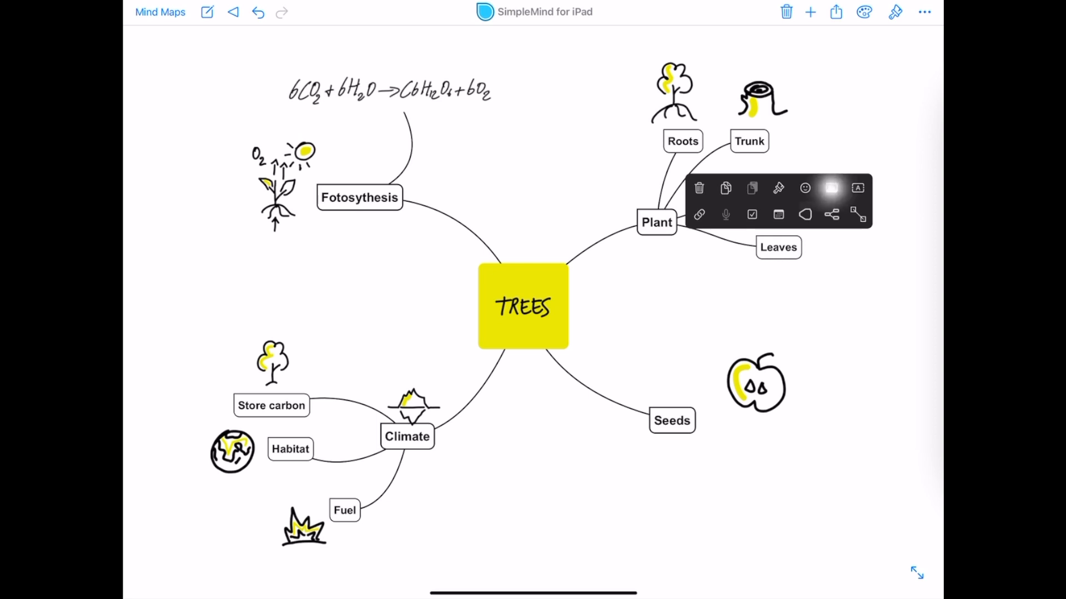
pyautogui.click(830, 188)
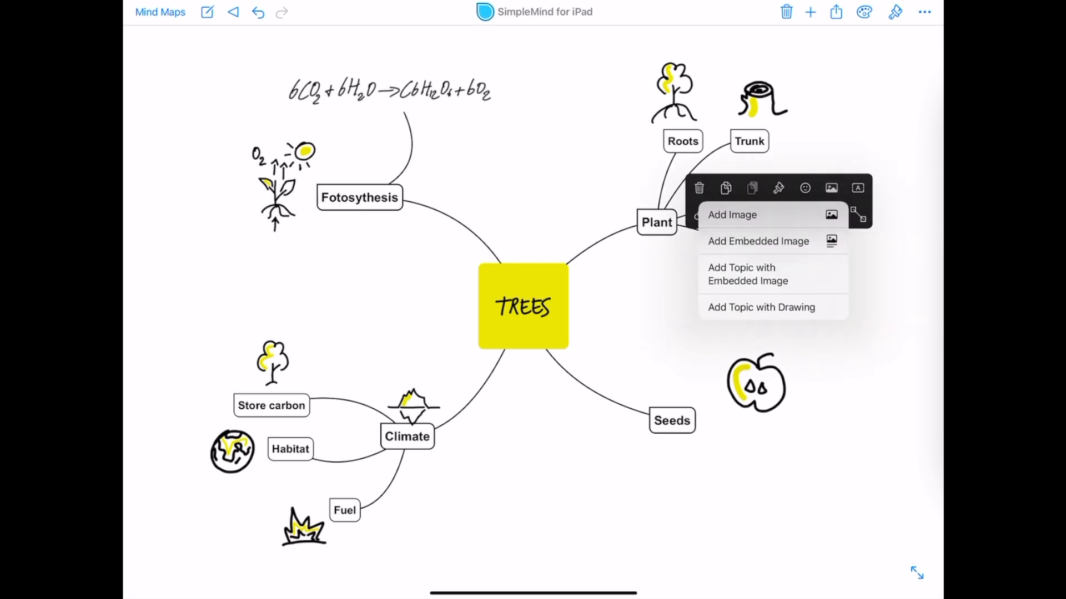
# - Add a hand-drawn leaf as a free-floating image, placed beside the Leaves topic
pyautogui.click(733, 214)
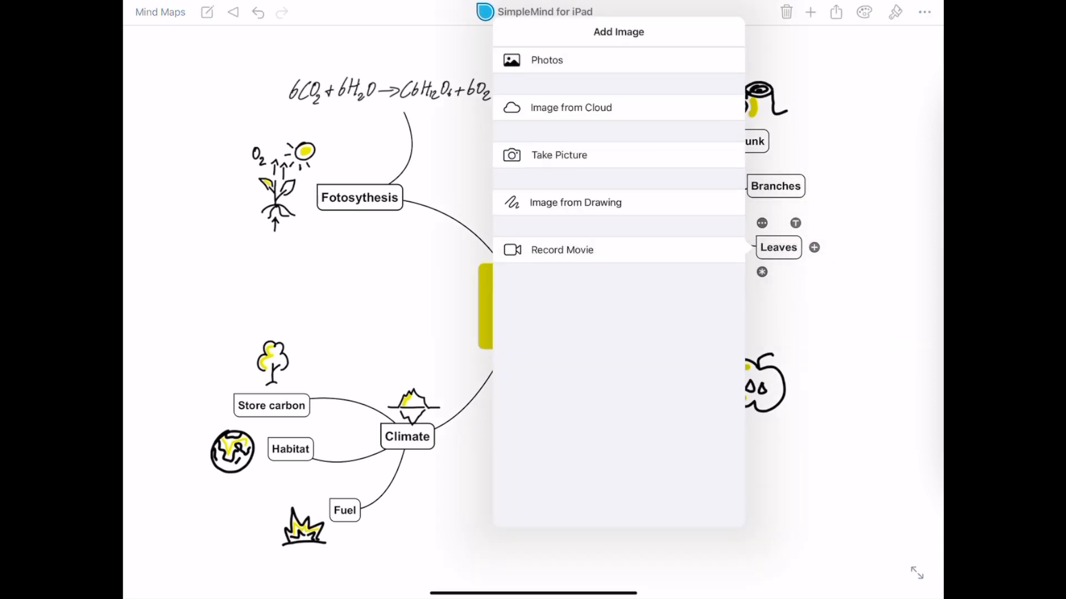
pyautogui.click(574, 202)
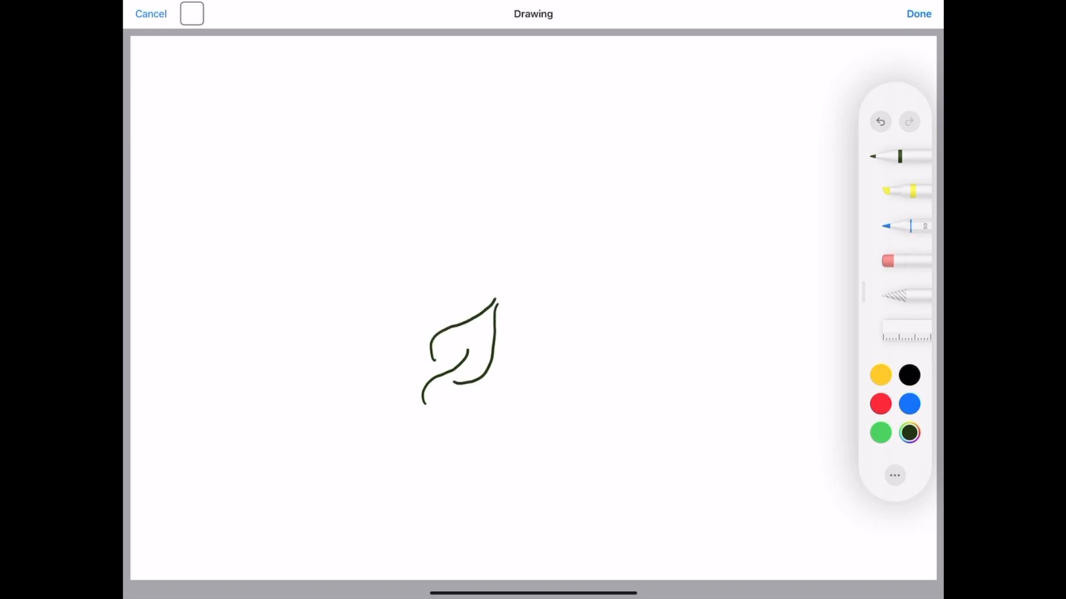
pyautogui.click(918, 14)
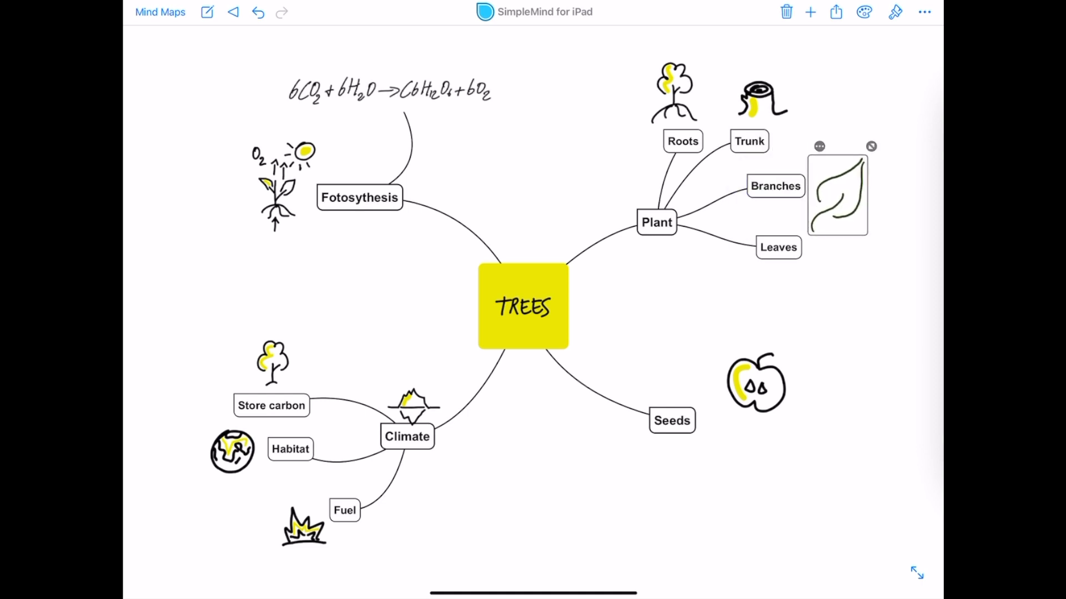
pyautogui.moveTo(838, 194); pyautogui.dragTo(783, 279)
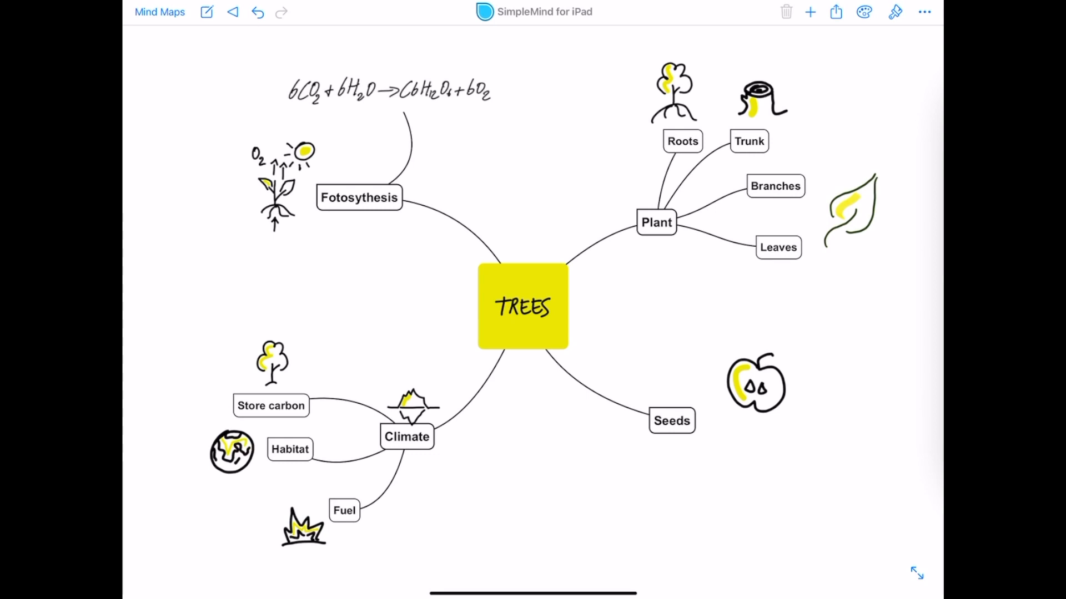
# - Embed a new hand-drawn leaf image inside the Leaves topic, above its label
pyautogui.click(778, 246)
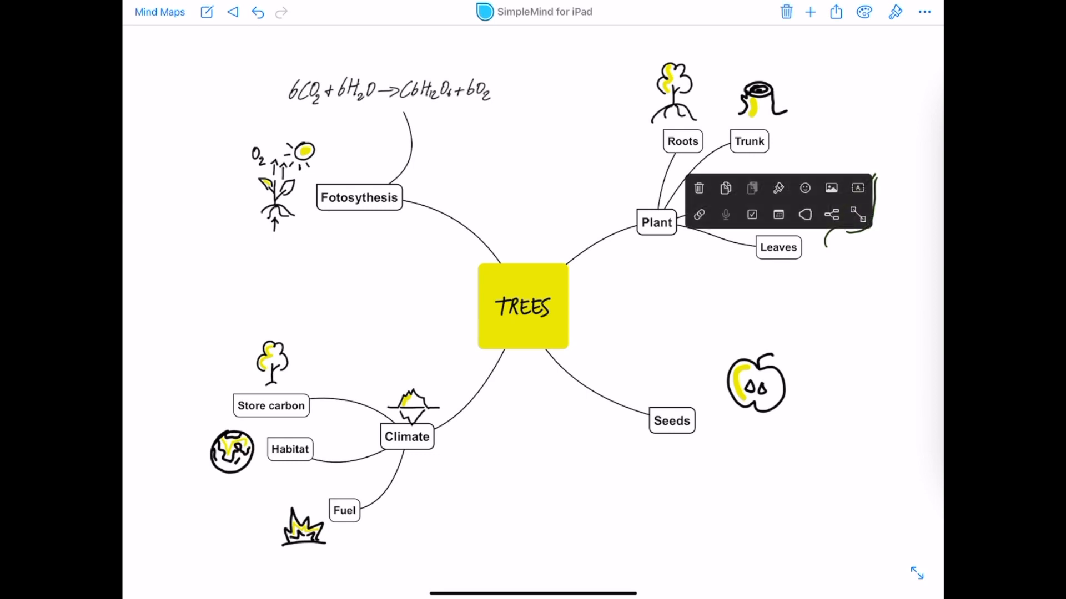
pyautogui.click(831, 189)
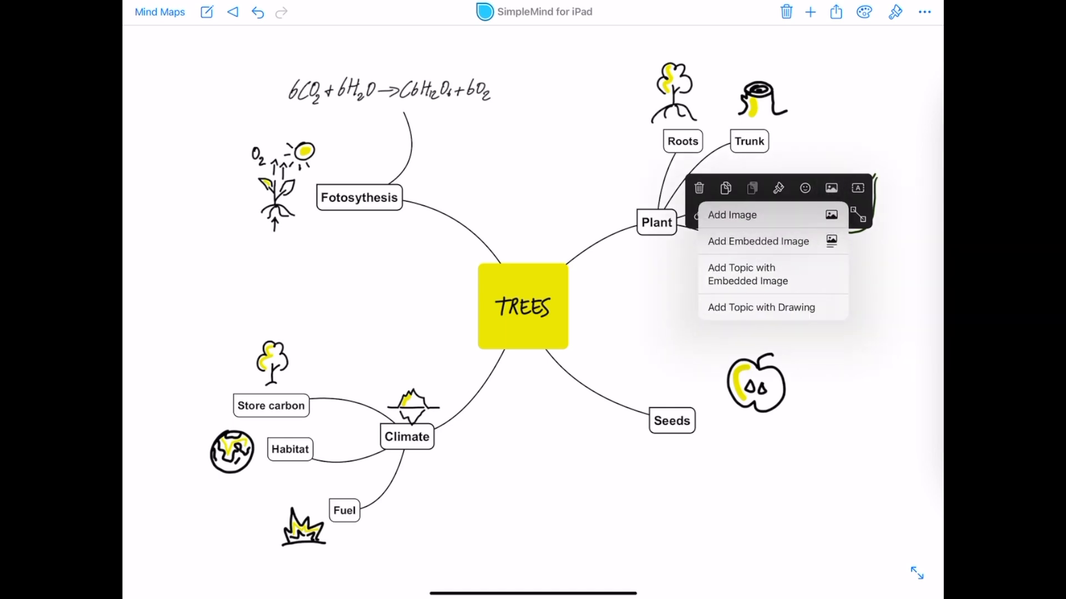
pyautogui.click(757, 242)
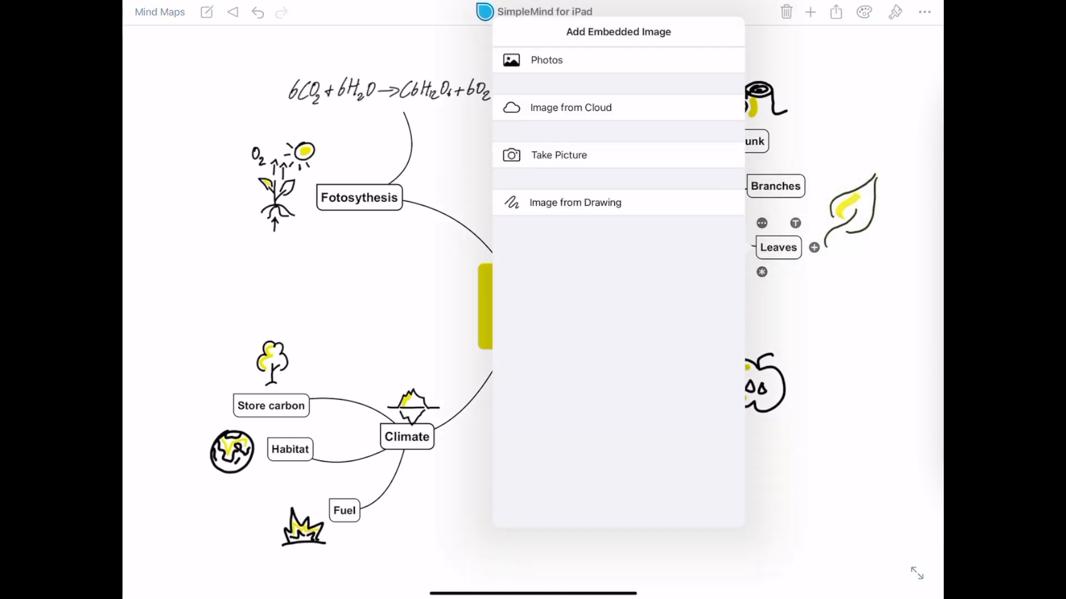
pyautogui.click(575, 202)
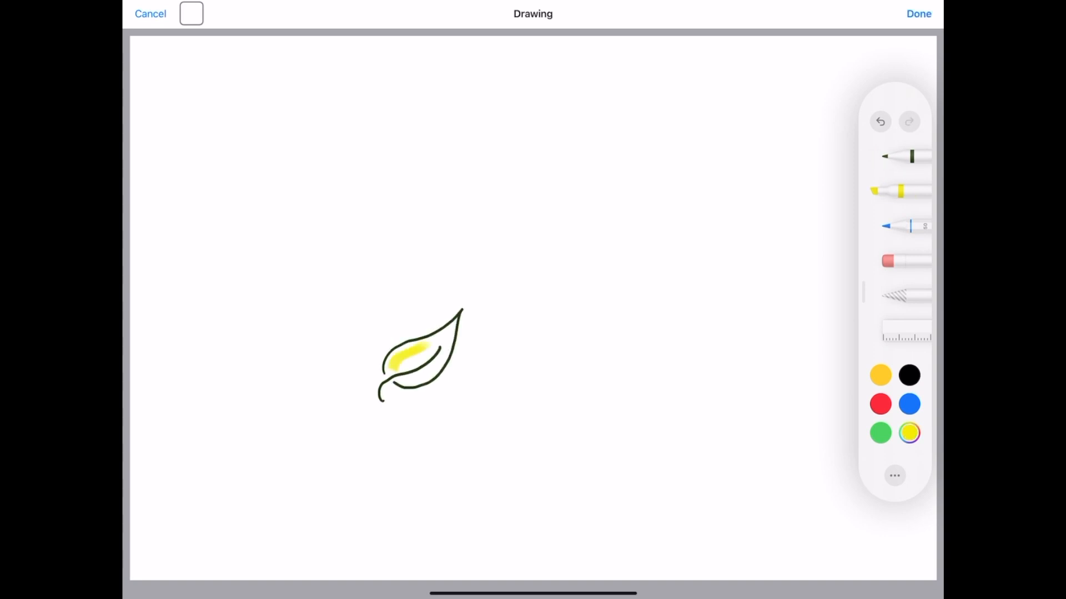
pyautogui.click(918, 13)
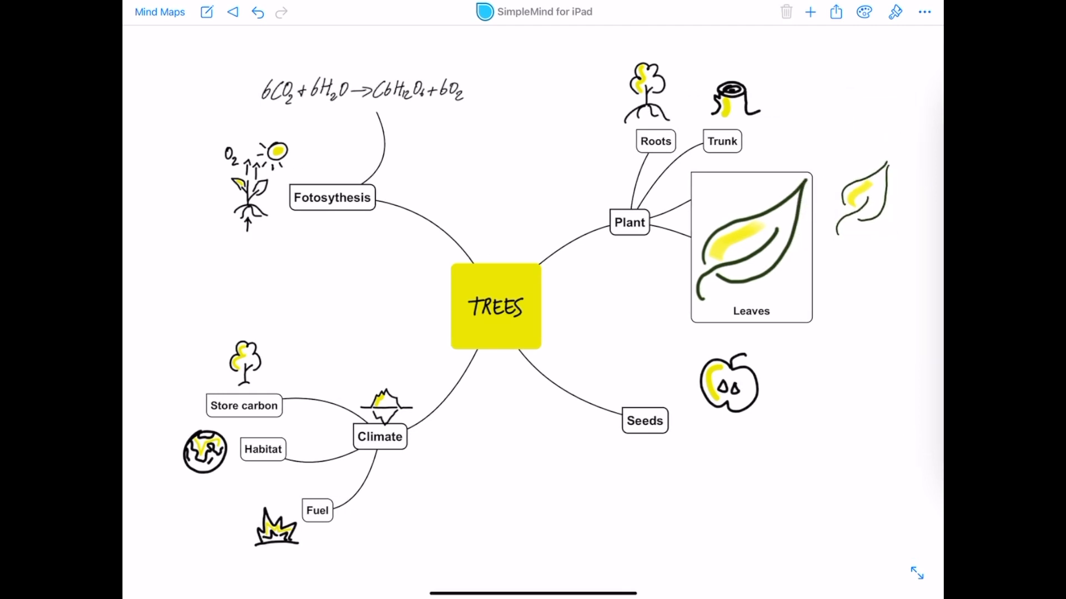
# - Open the mind map with the 'Add drawing as a new topic' topic
pyautogui.click(751, 246)
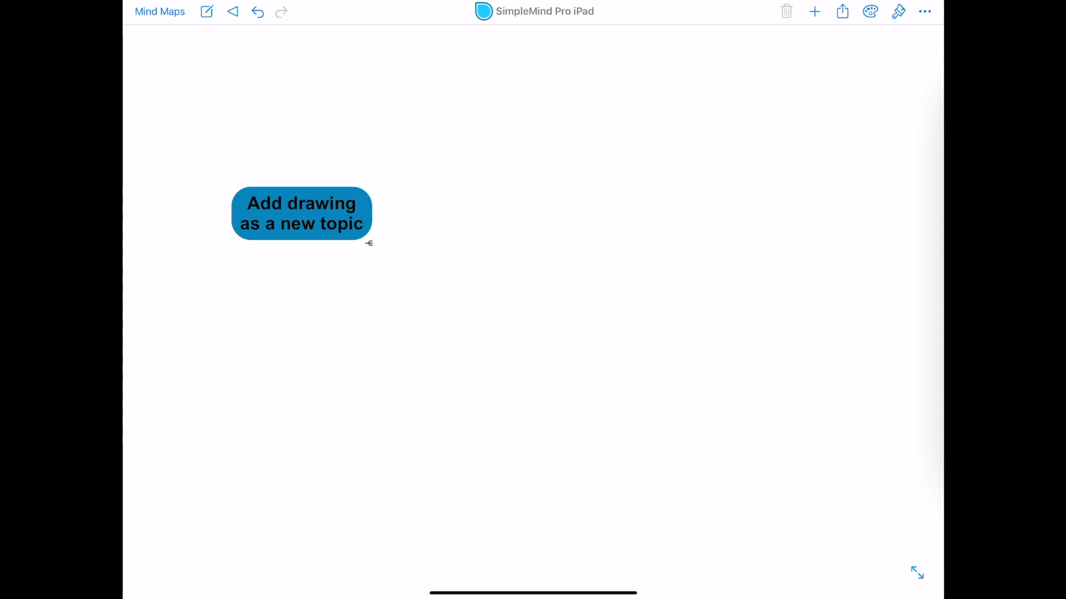
# - Add a child to 'Add drawing as a new topic' containing handwritten 'Topic 1'
pyautogui.click(301, 213)
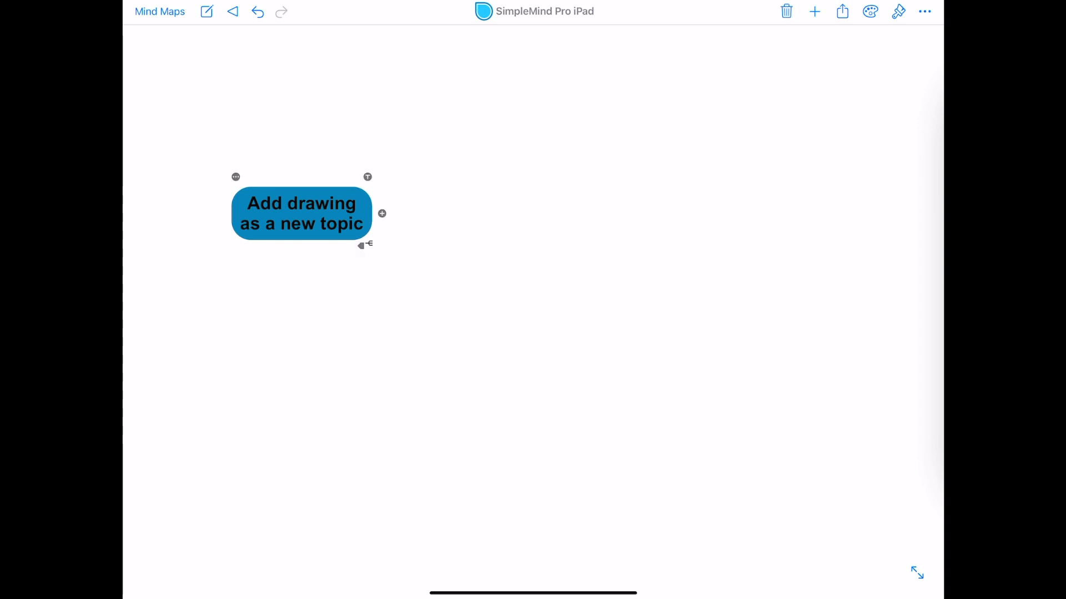
pyautogui.click(382, 213)
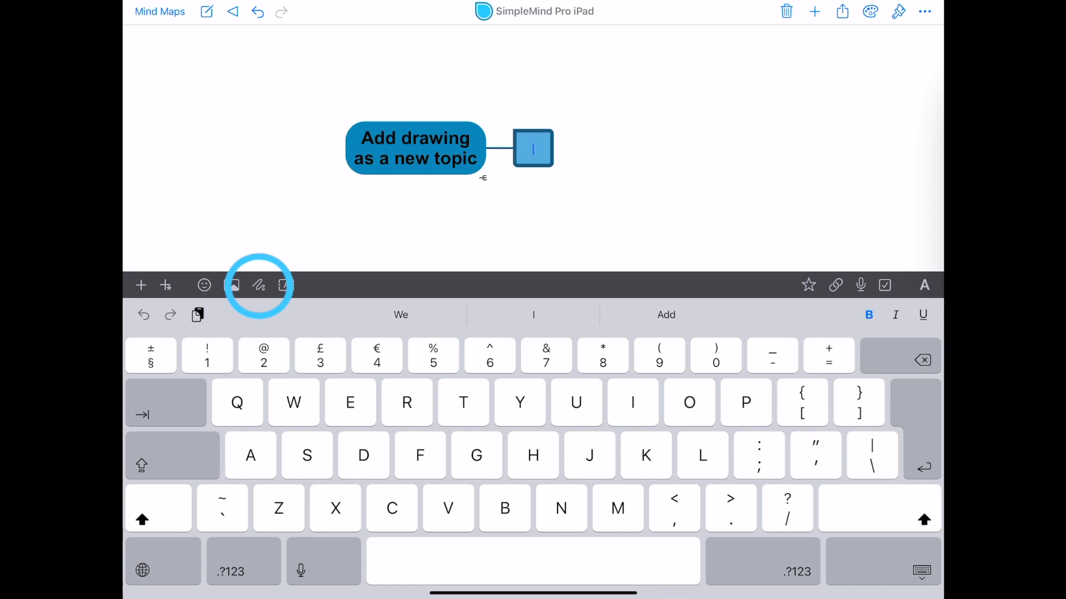
pyautogui.click(260, 285)
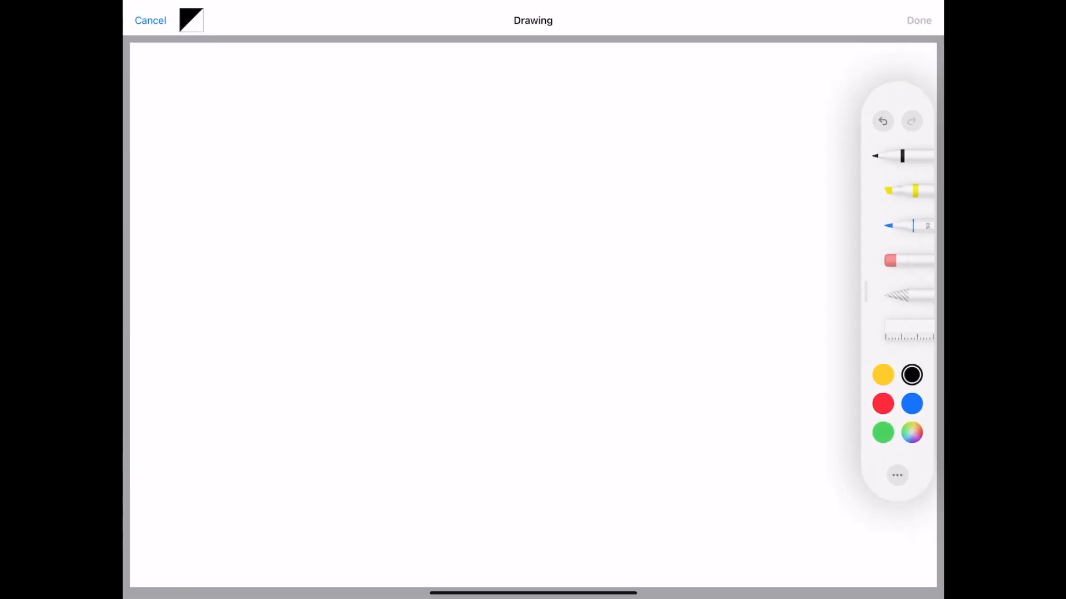
pyautogui.moveTo(405, 251); pyautogui.dragTo(439, 239)
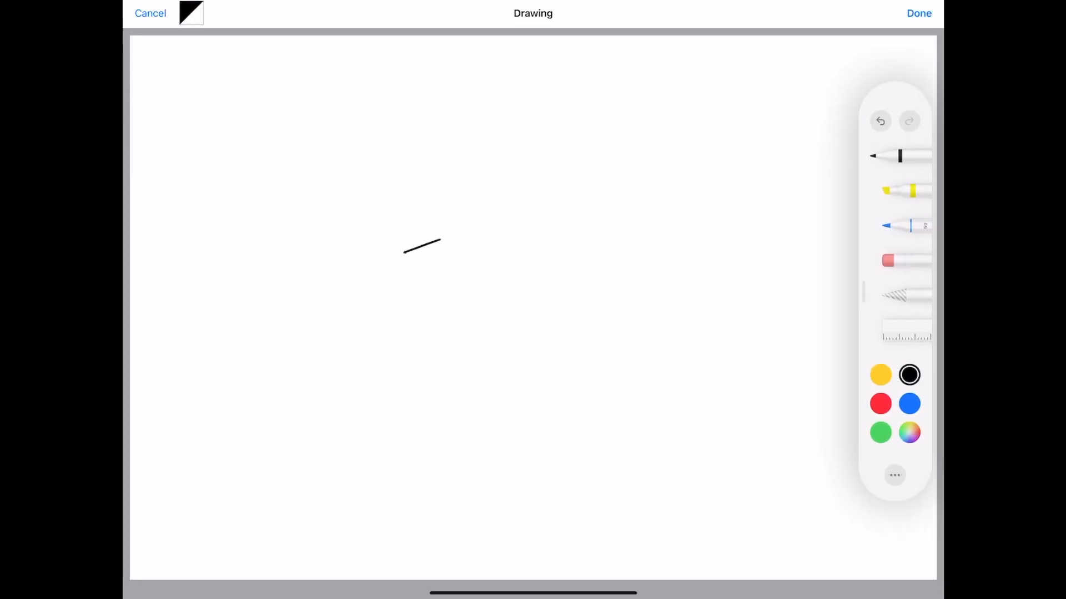
pyautogui.moveTo(405, 248); pyautogui.dragTo(496, 272)
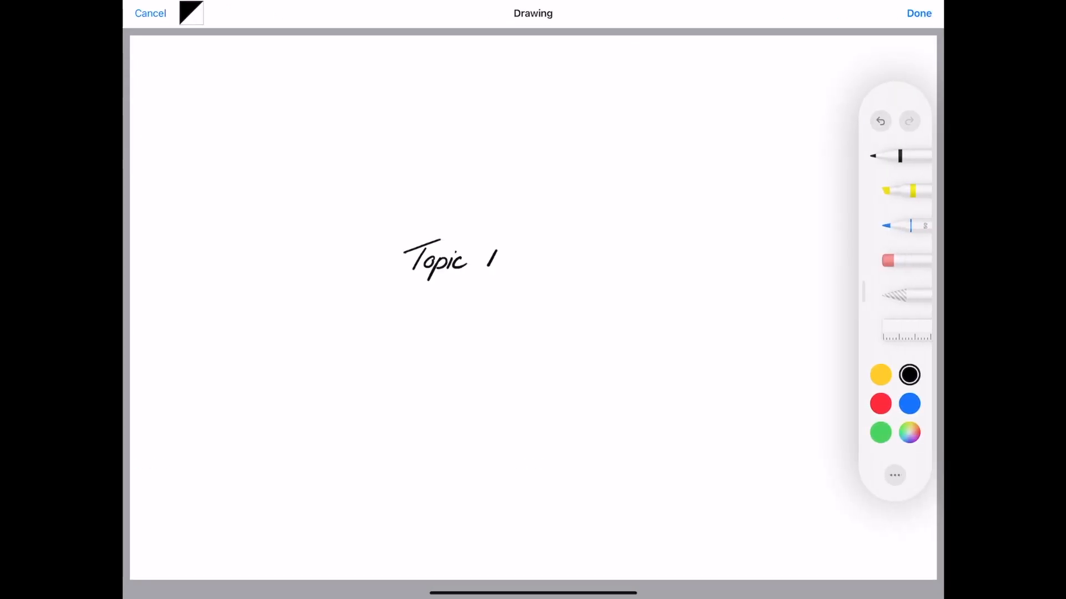
pyautogui.click(919, 12)
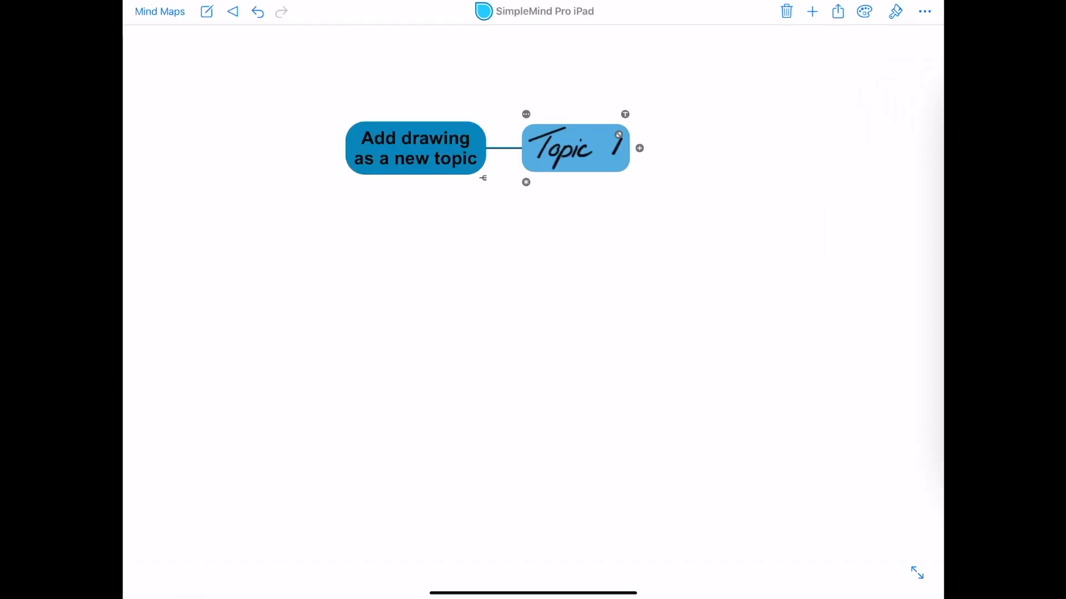
# - Add another child topic, then switch to the 'Apple Pencil drawings on iPad' map
pyautogui.click(639, 149)
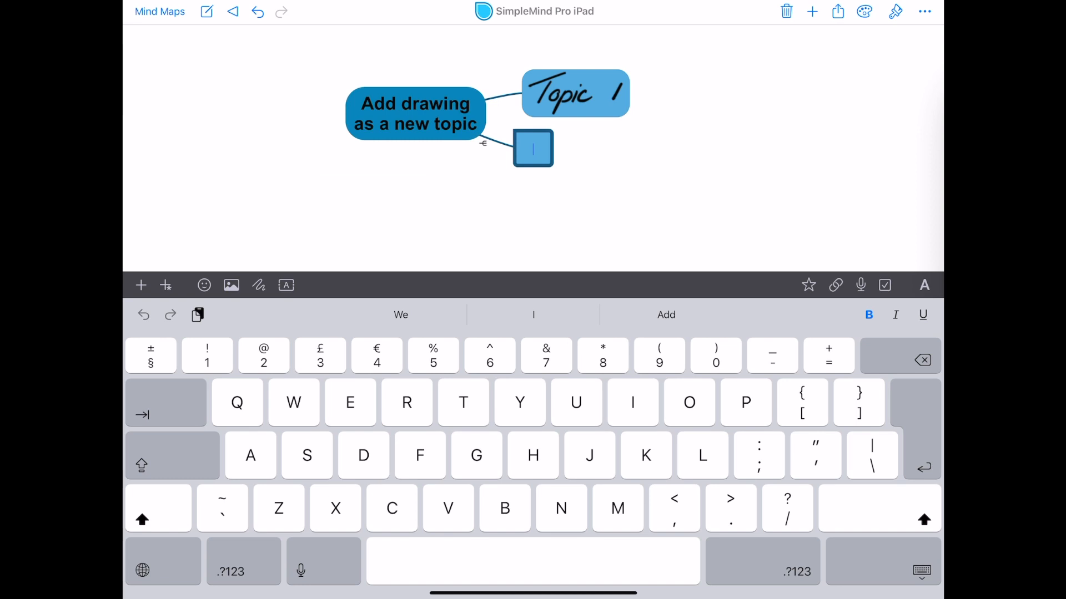
pyautogui.click(414, 114)
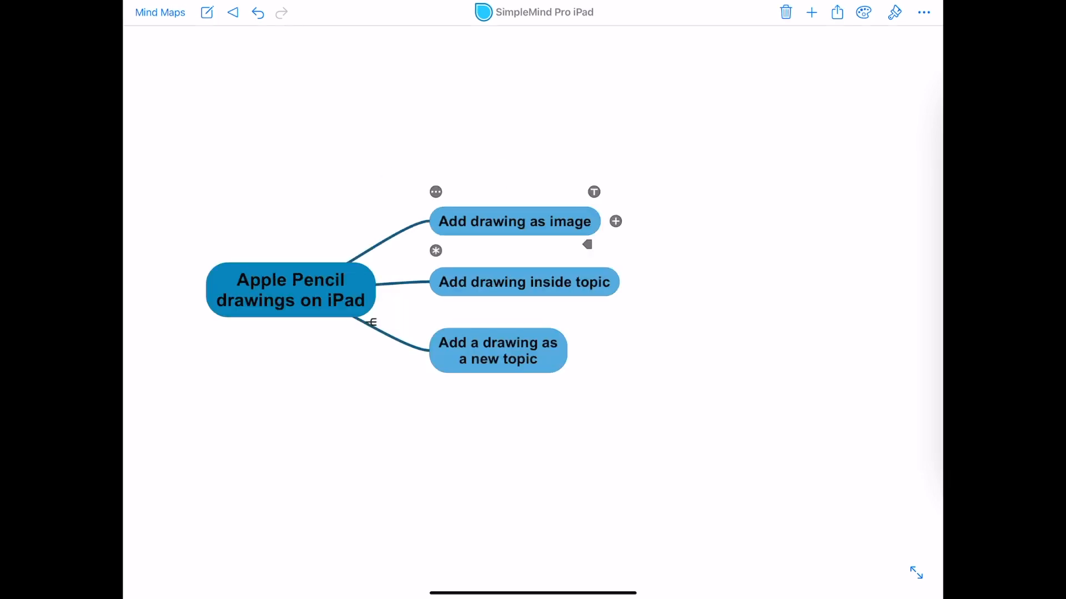
# - Embed a leaf drawing in 'Add drawing inside topic', then select 'Add a drawing as a new topic'
pyautogui.click(614, 221)
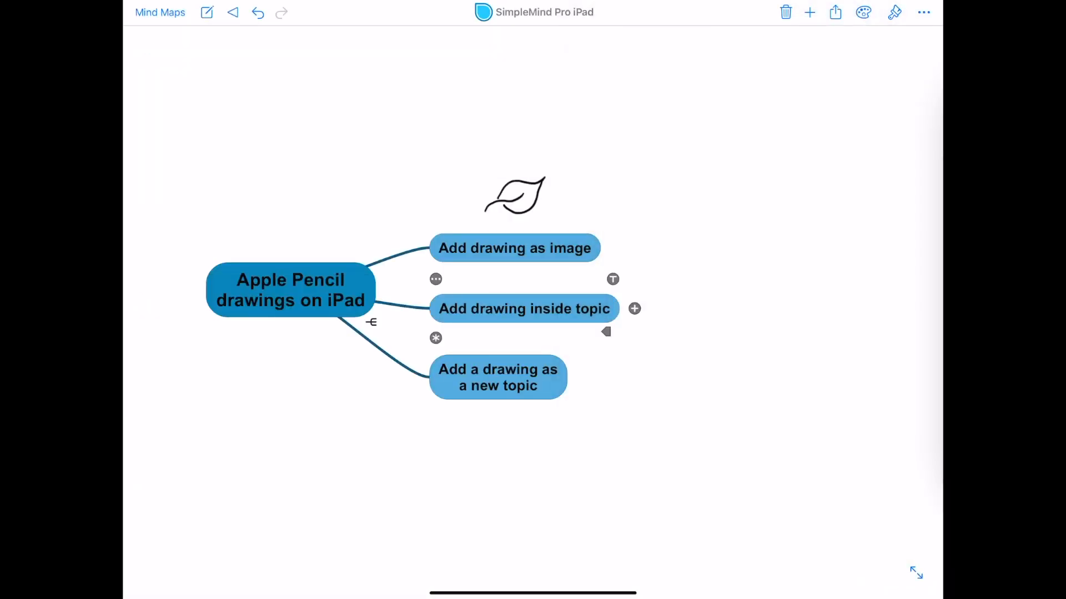
pyautogui.click(514, 248)
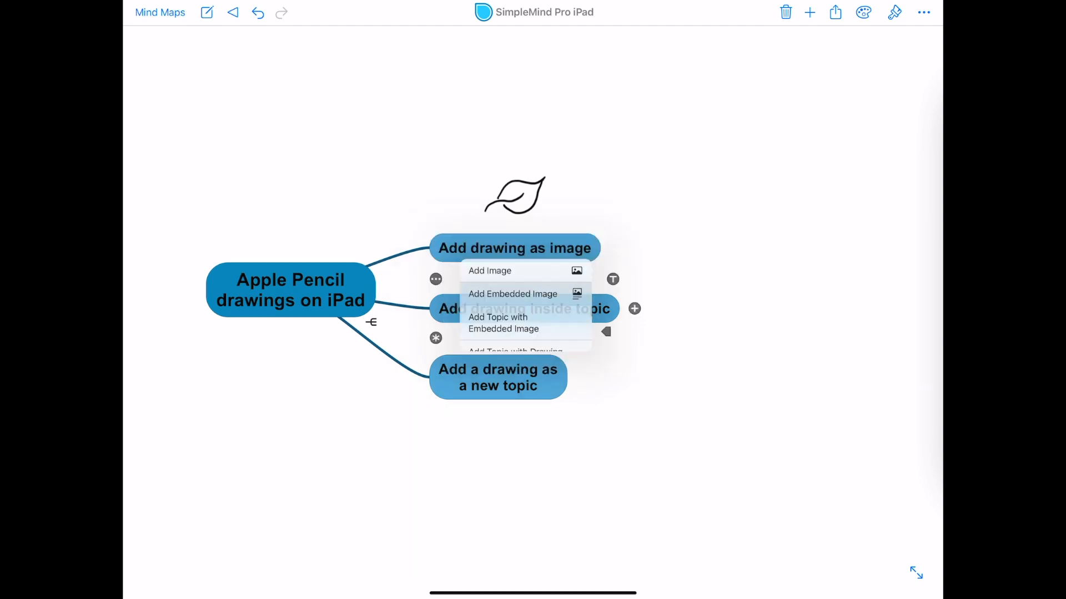
pyautogui.click(515, 340)
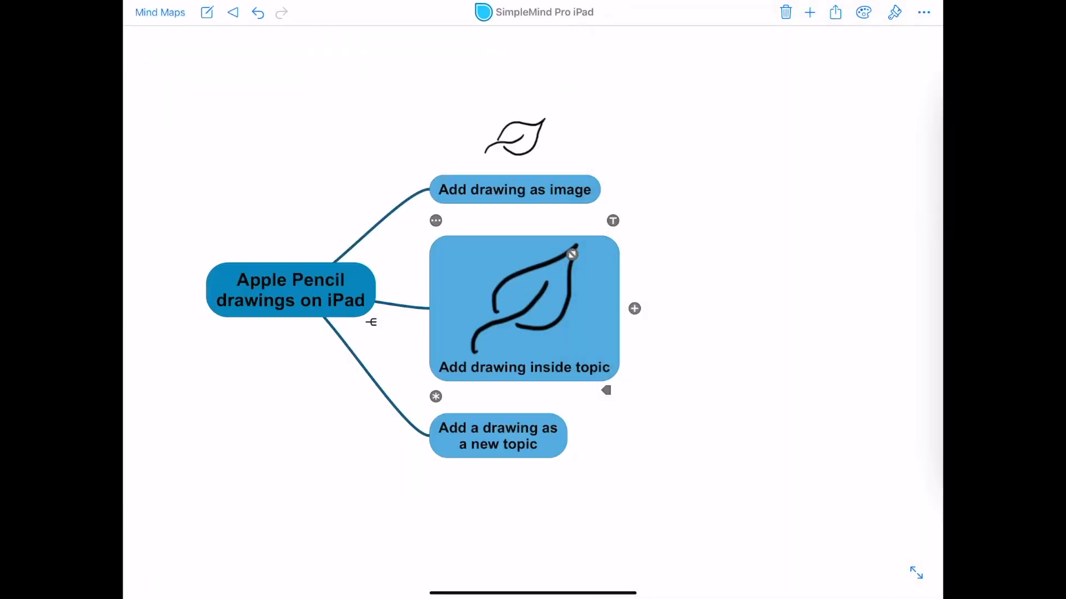
pyautogui.click(498, 435)
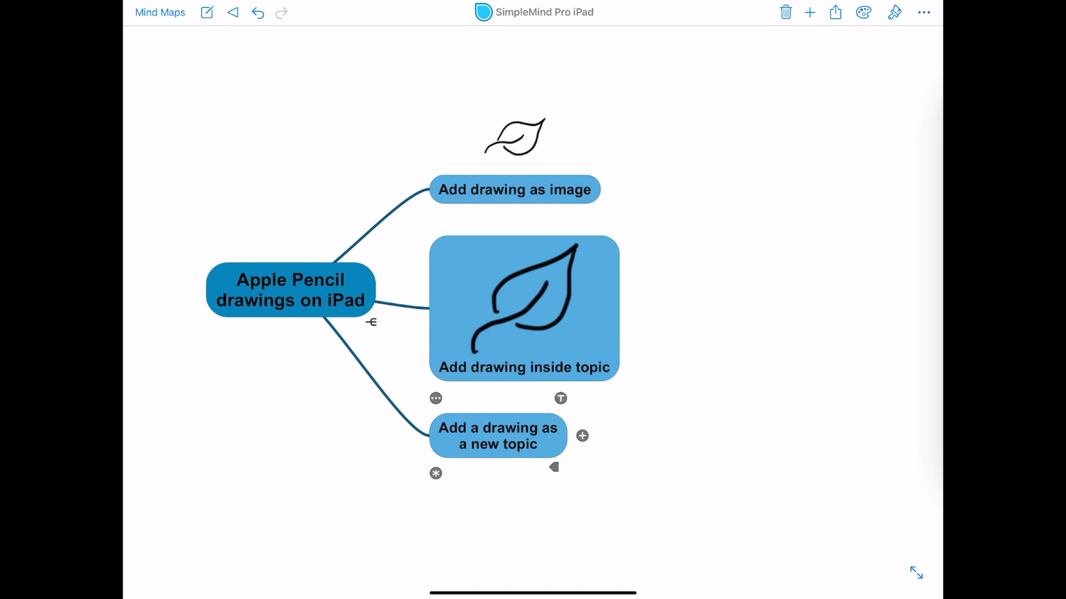